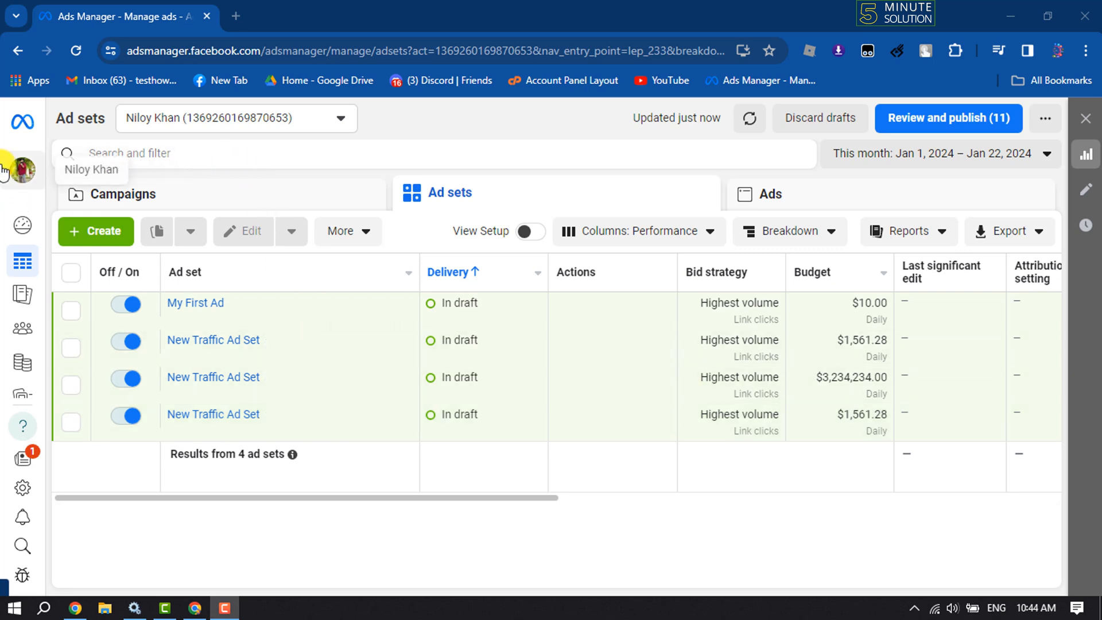
mouse_move(471, 153)
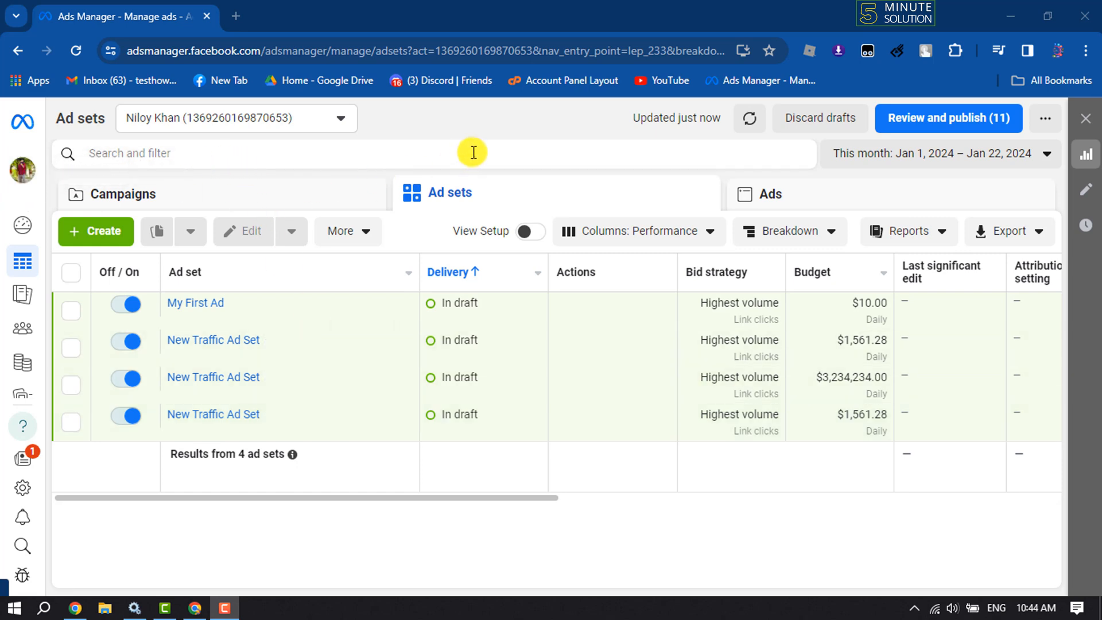
mouse_move(419, 205)
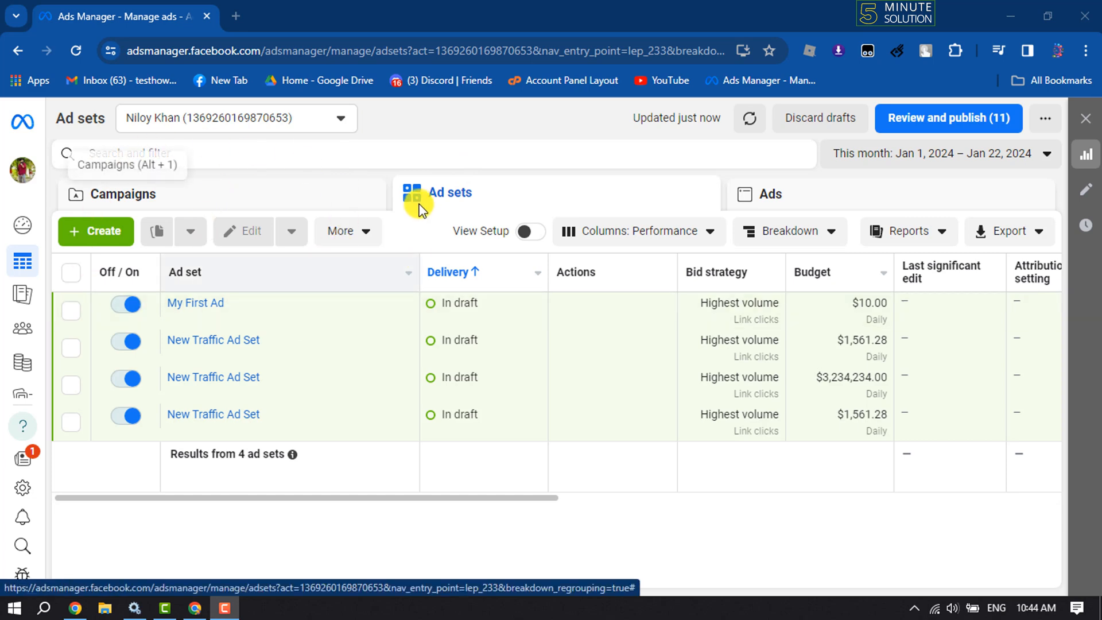
mouse_move(784, 199)
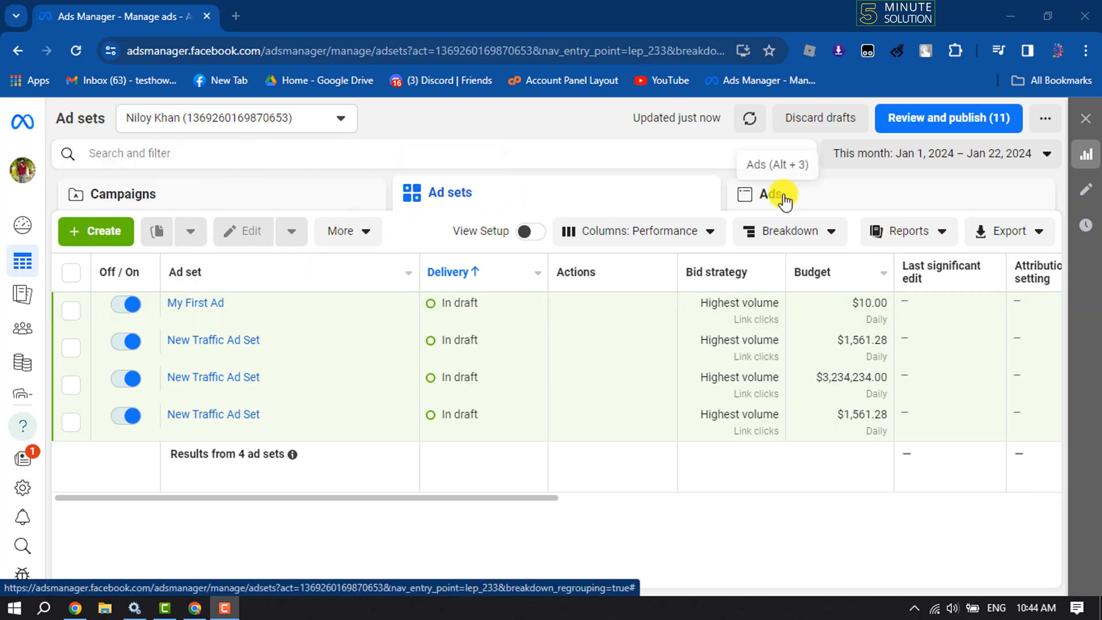
Switch the campaign table from ad sets to the individual Ads level.
left_click(772, 194)
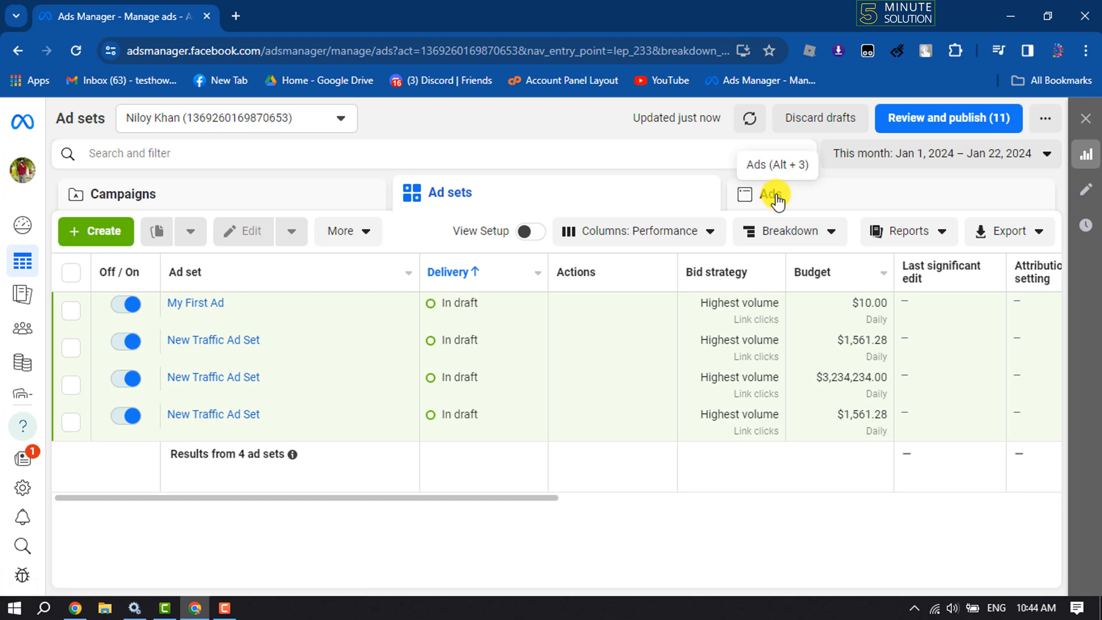
Bring up the Customize columns window from the Columns: Performance dropdown.
left_click(772, 194)
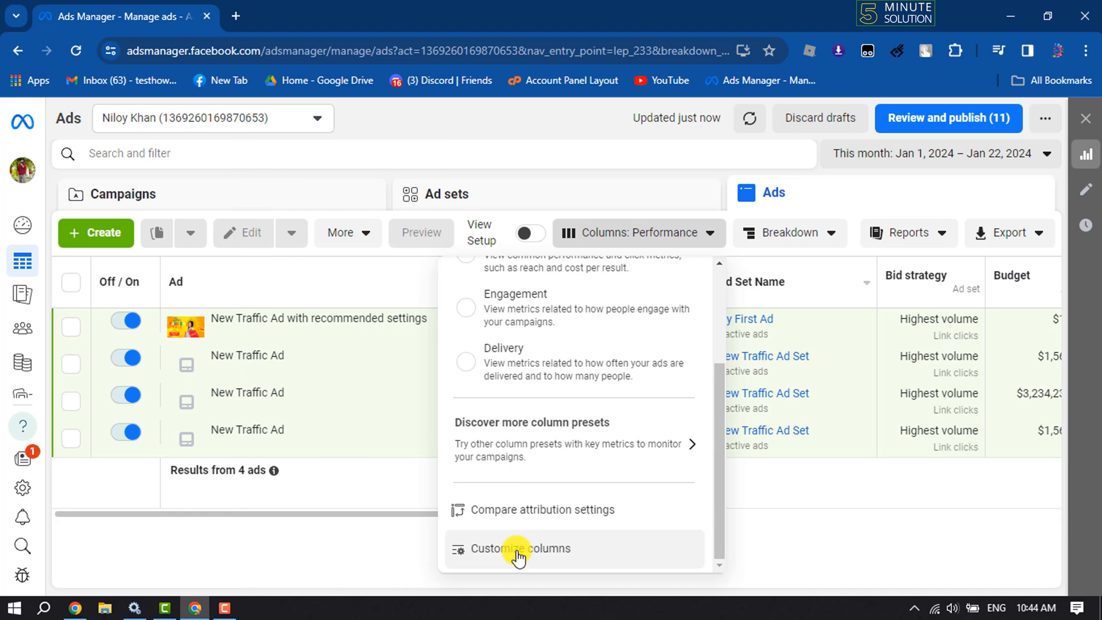
left_click(521, 549)
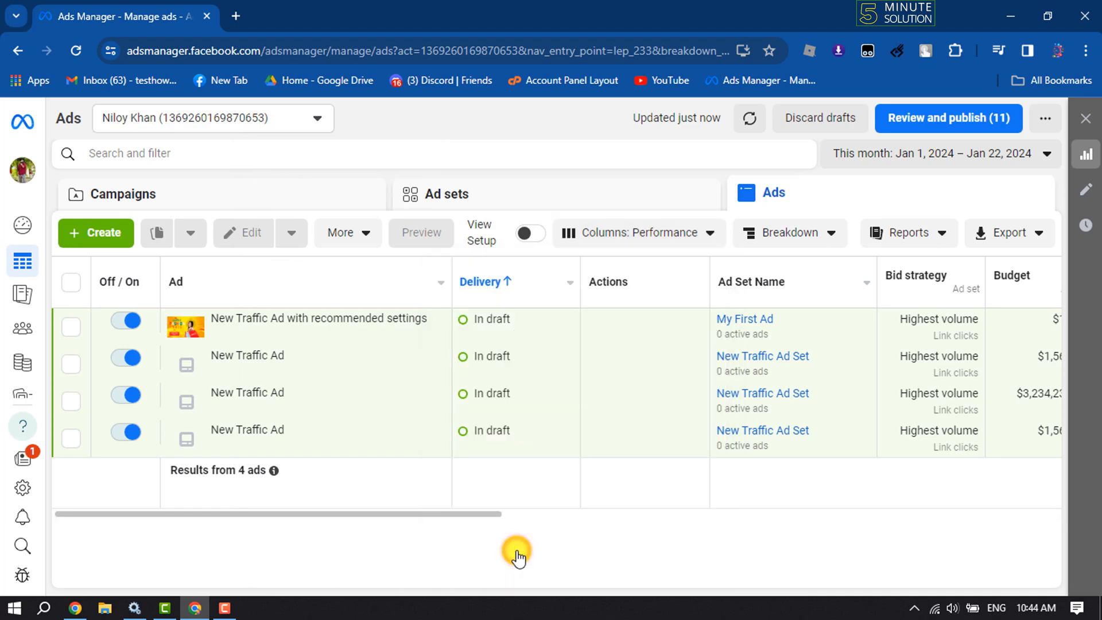
left_click(636, 233)
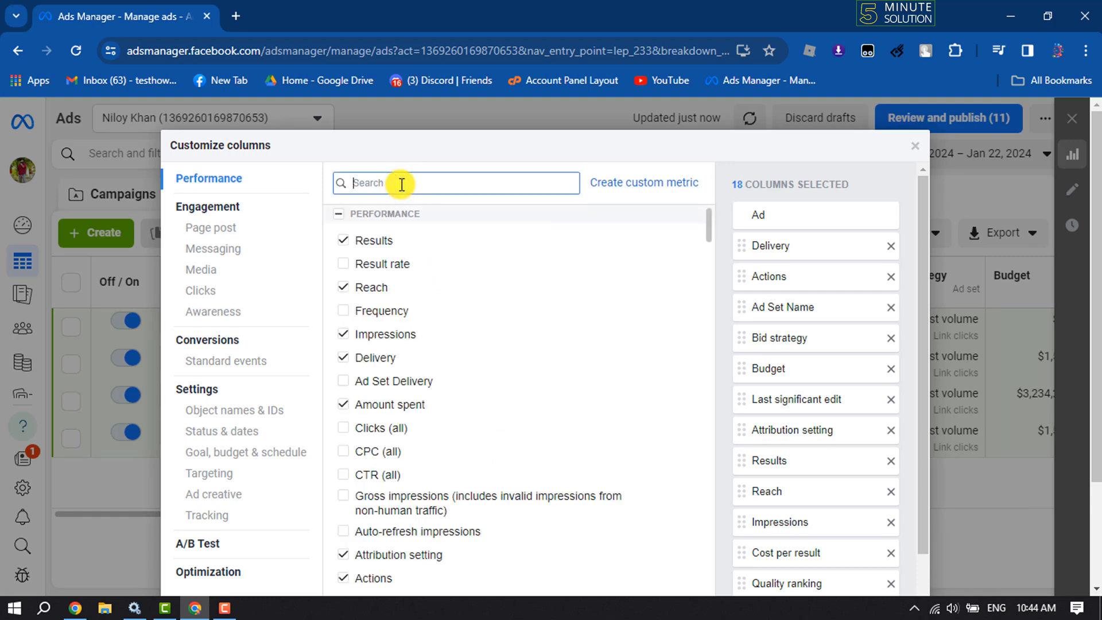
Search 'ad id' and tick the Ad ID column for the ads table.
type("ad id")
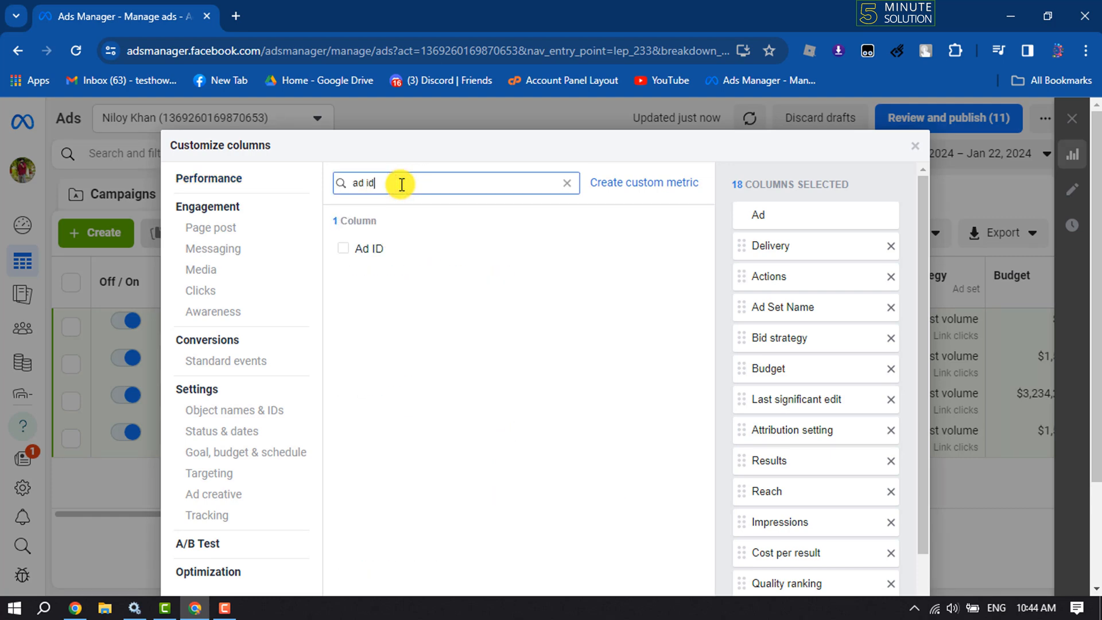
mouse_move(368, 249)
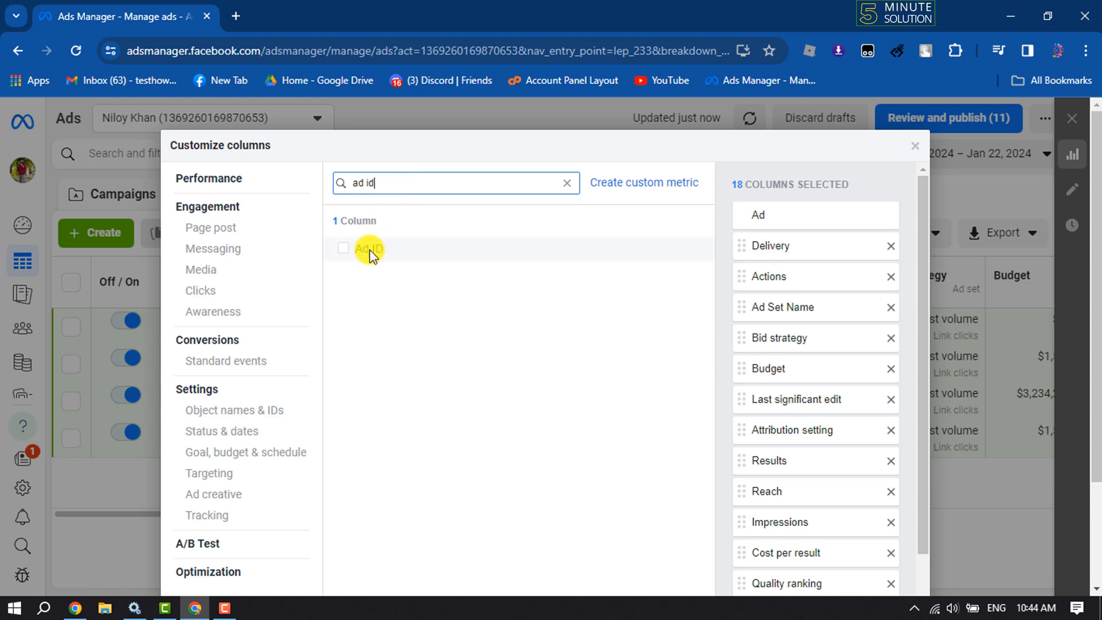
left_click(343, 248)
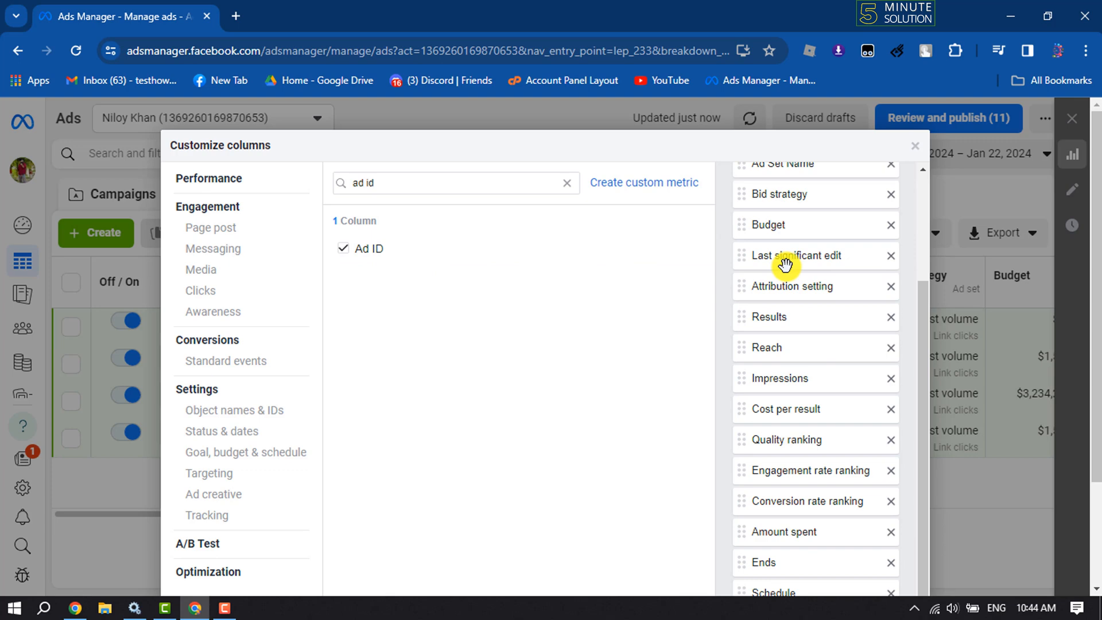
Drag Ad ID up from the bottom of the selected columns to sit beside Delivery.
scroll("down", 3)
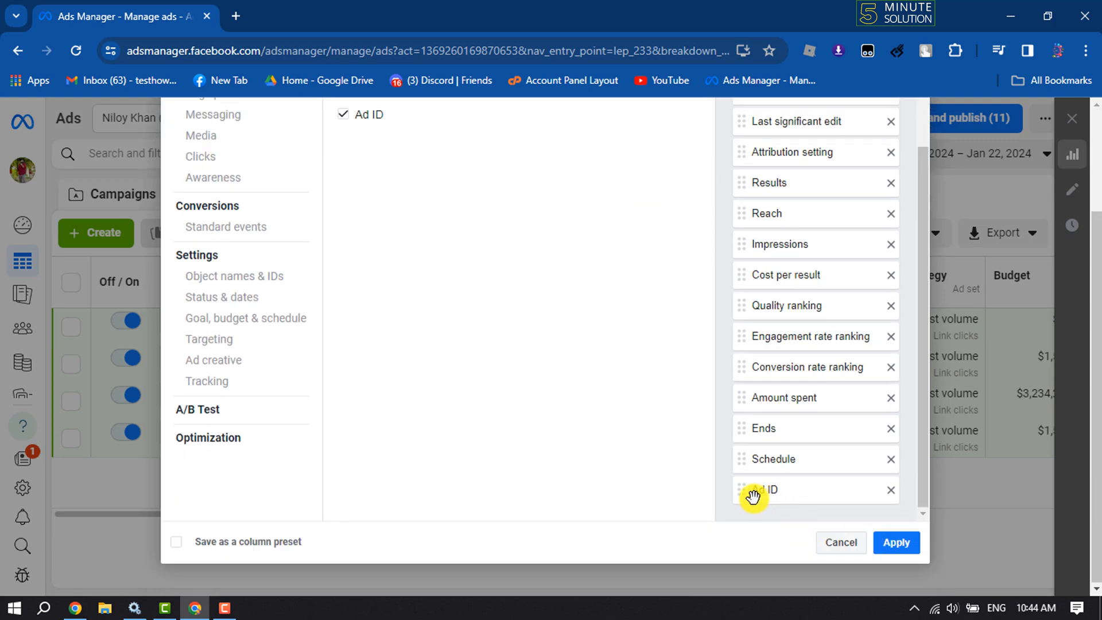
left_click_drag(754, 490, 760, 115)
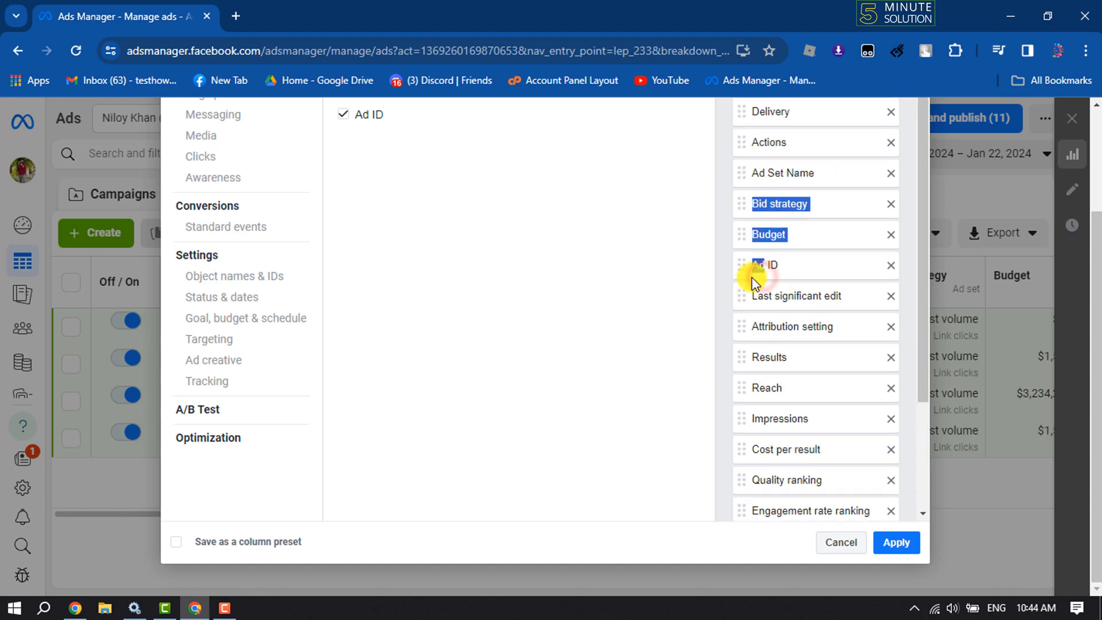
left_click_drag(759, 264, 759, 267)
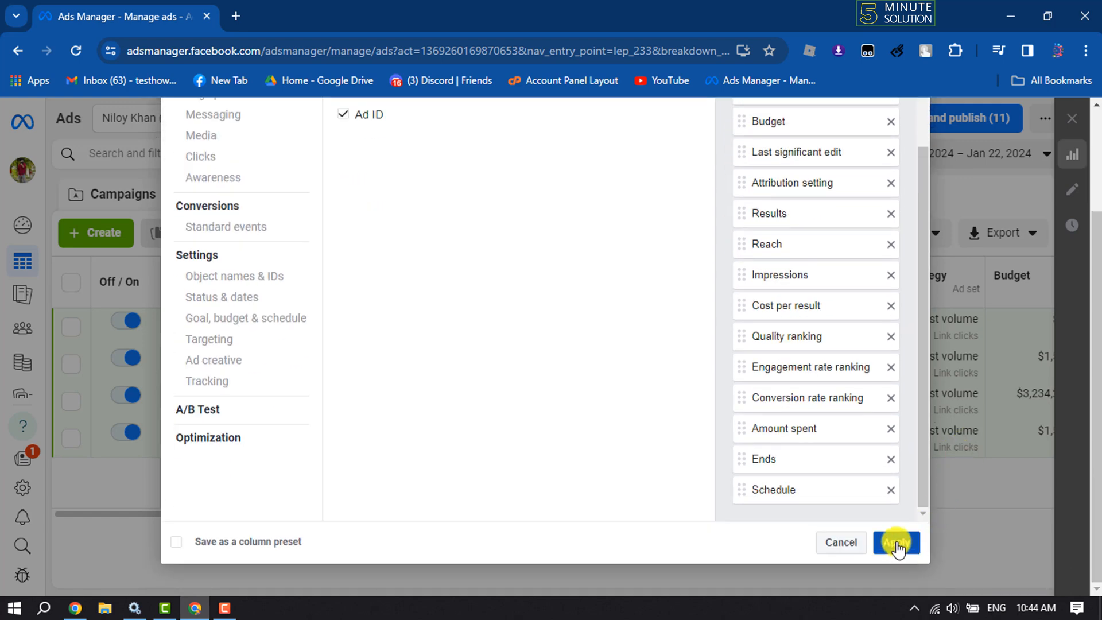
Apply the columns so Ad ID shows beside Delivery, then select the first ad row.
left_click(897, 542)
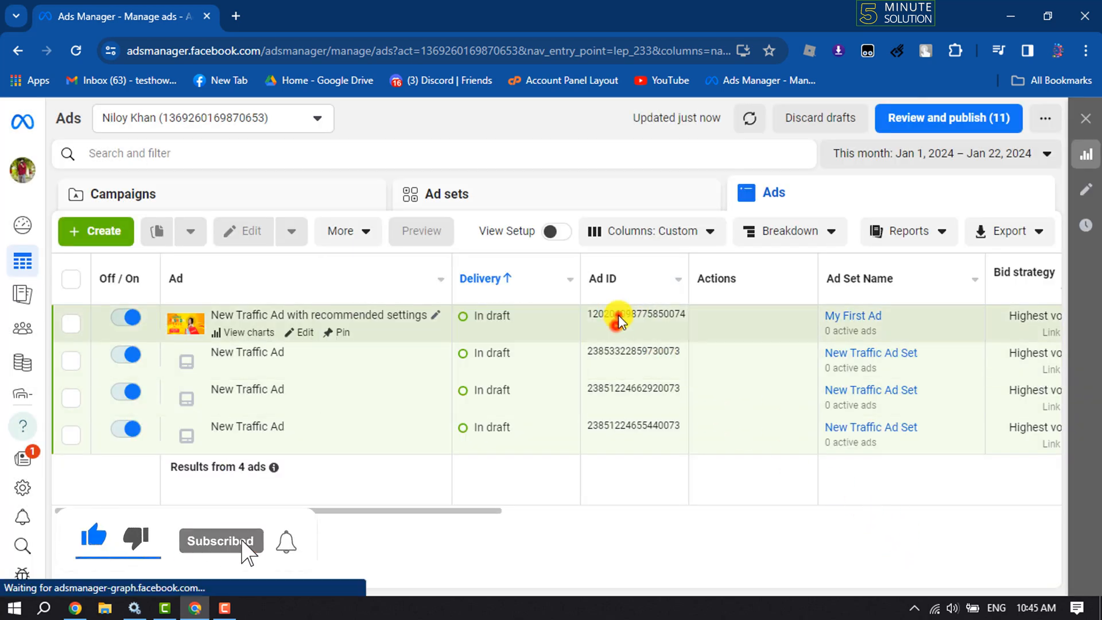
left_click(70, 325)
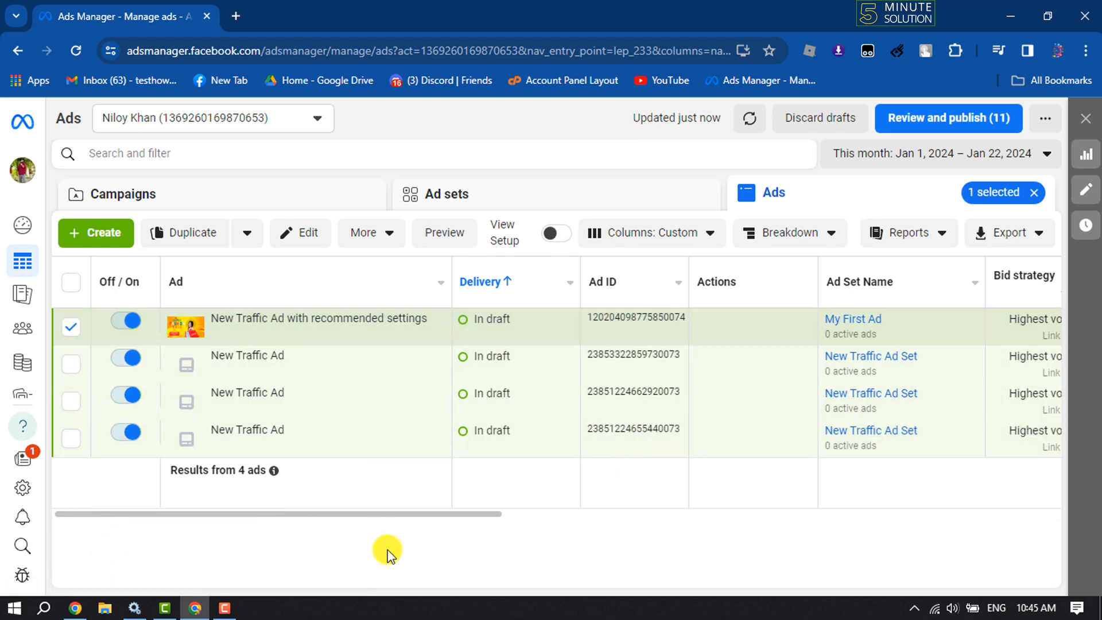
mouse_move(218, 325)
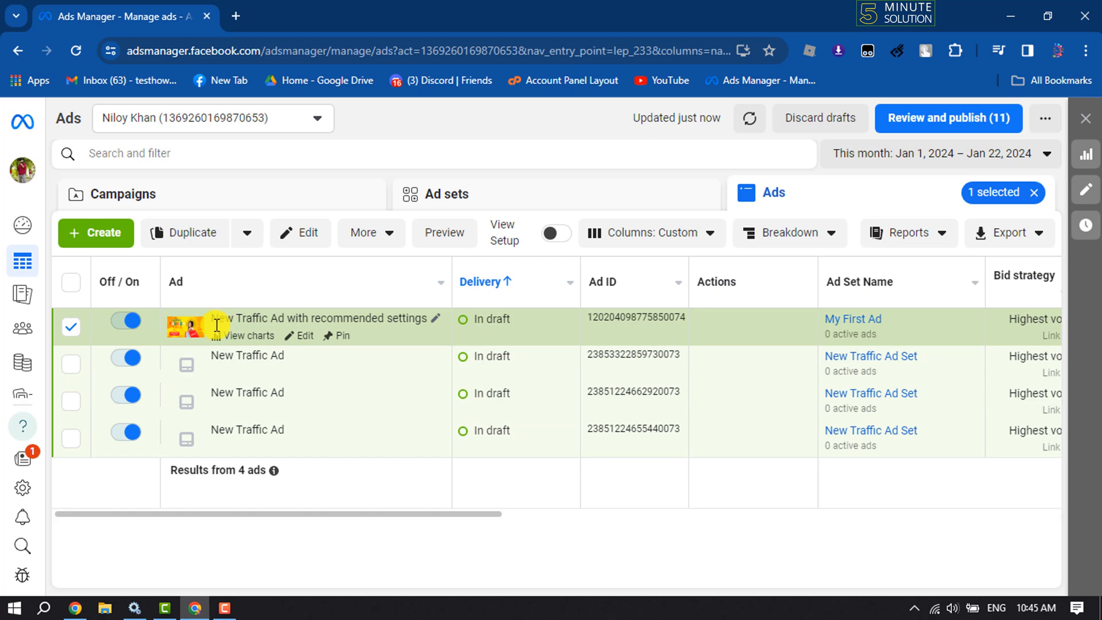